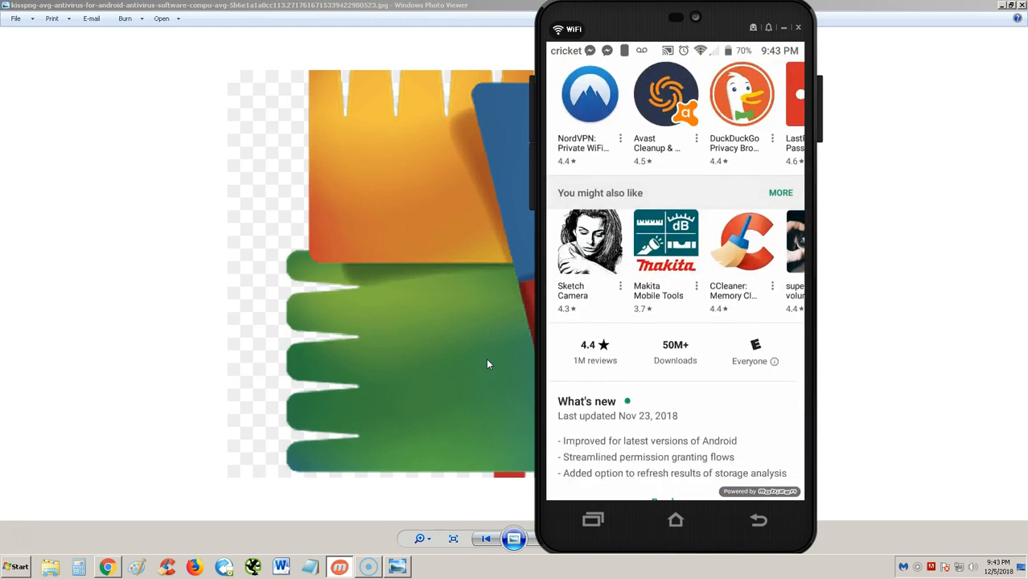
- Launch AVG Cleaner from the Play Store and continue past the welcome screens with ads
scroll("down", 3)
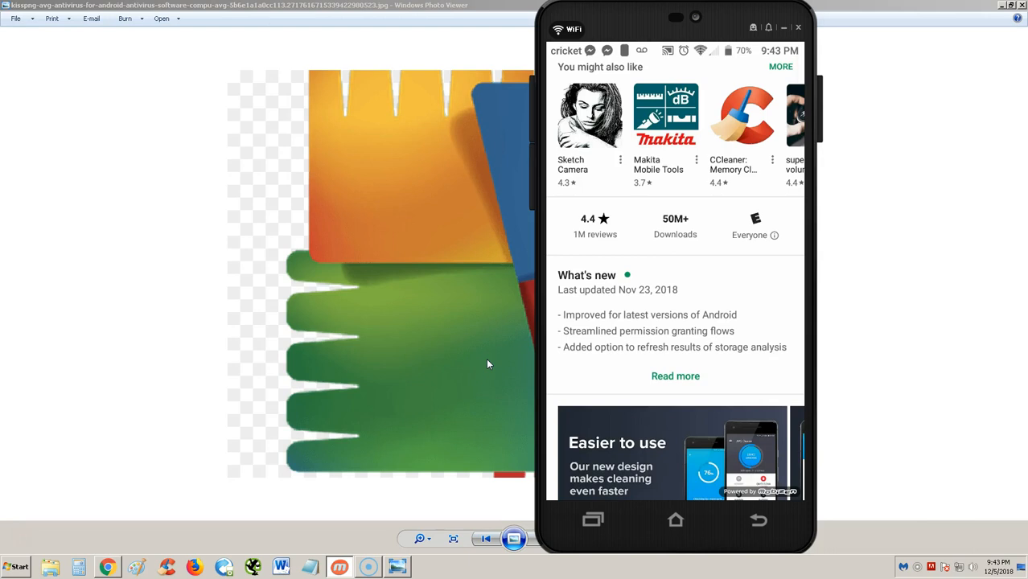
scroll("up", 3)
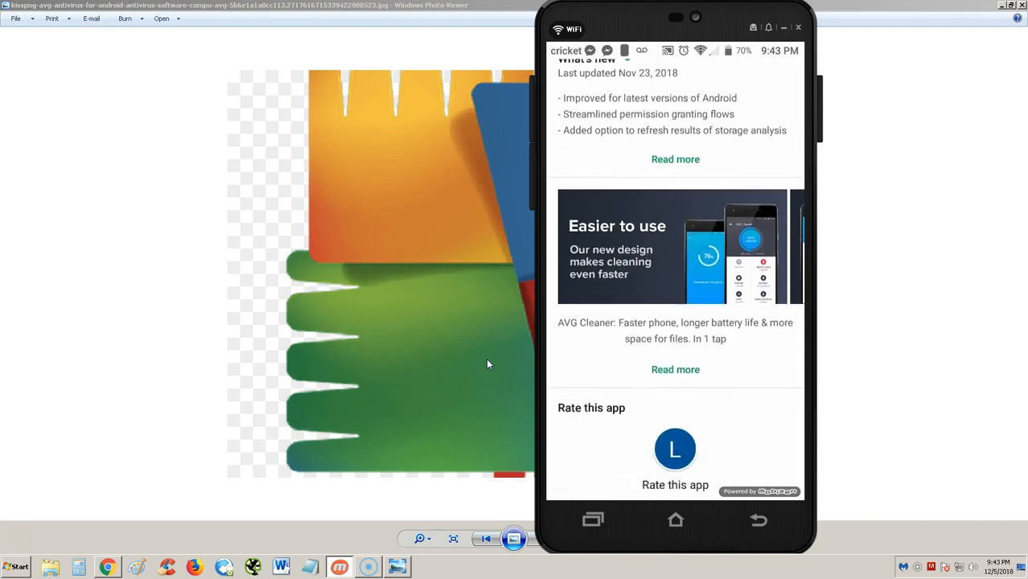
scroll("down", 3)
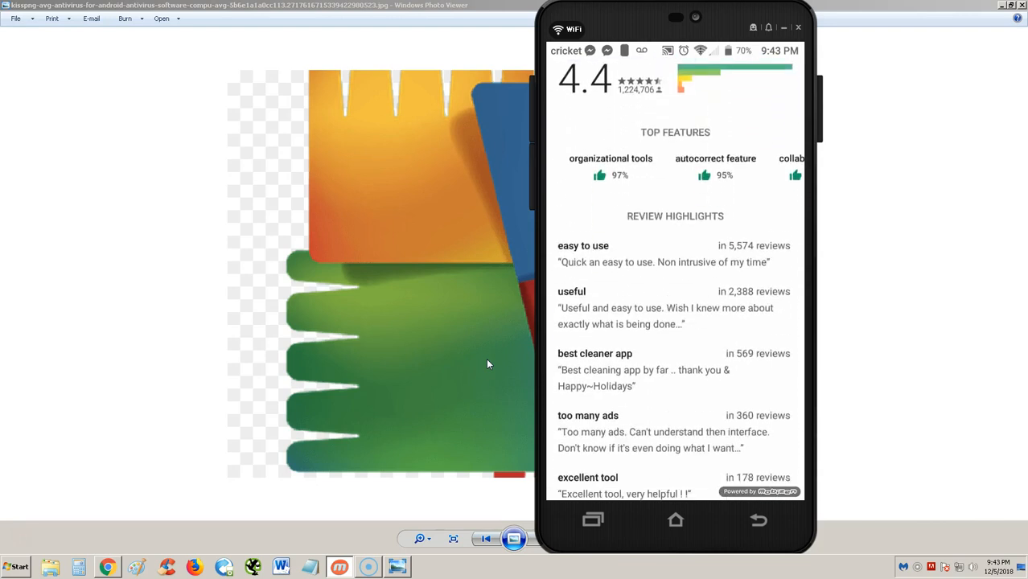
scroll("up", 3)
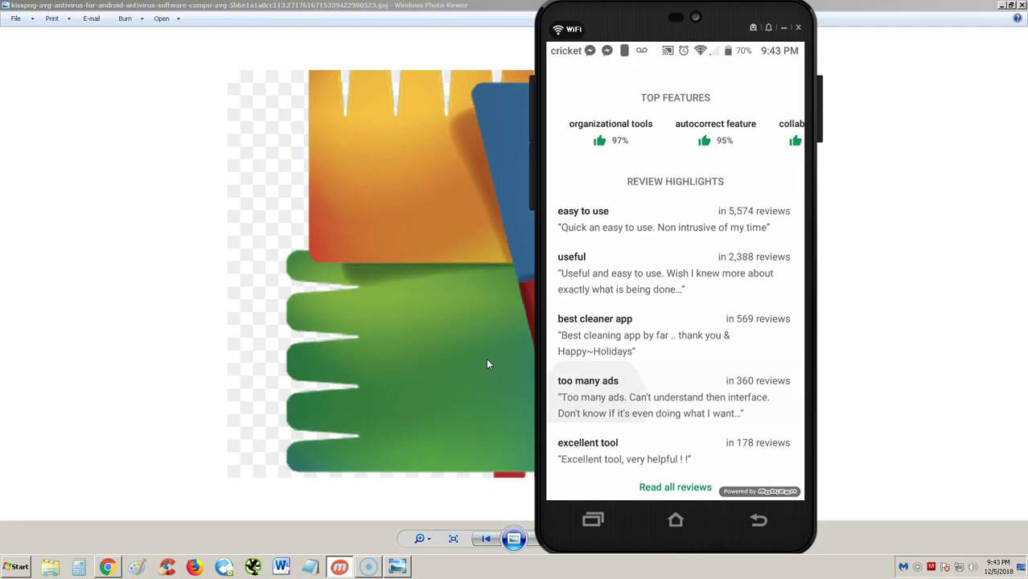
scroll("up", 3)
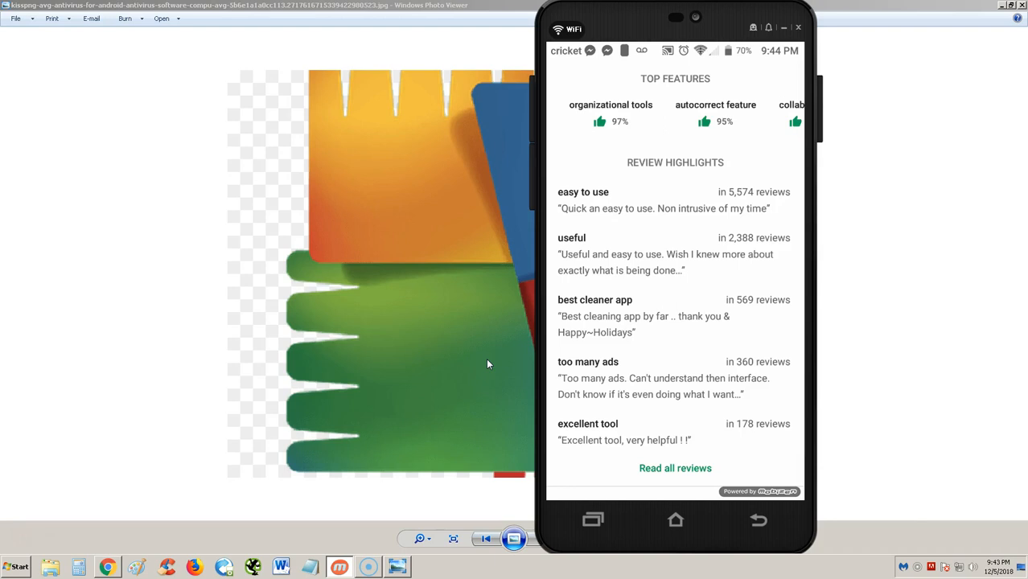
scroll("up", 3)
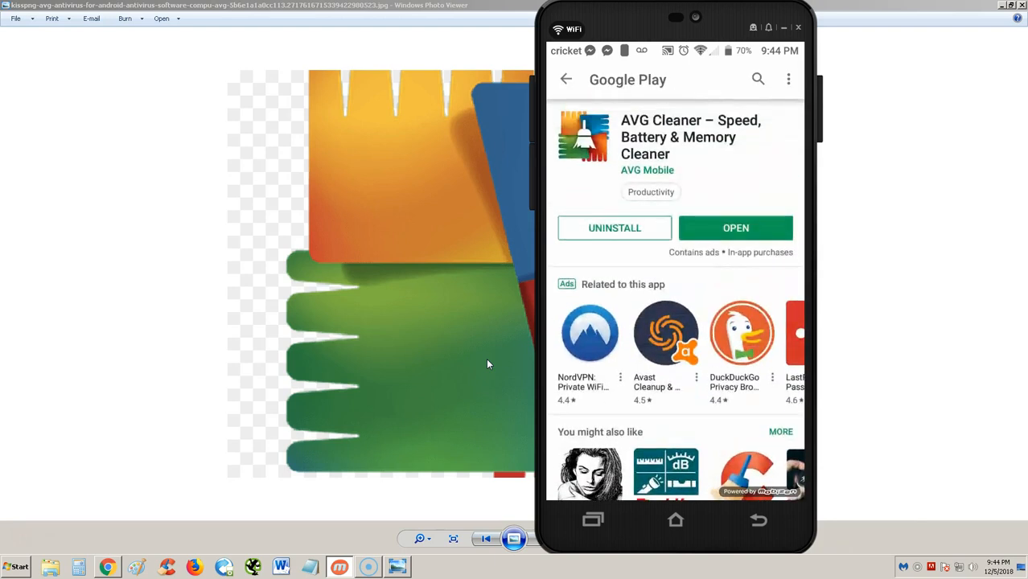
left_click(735, 228)
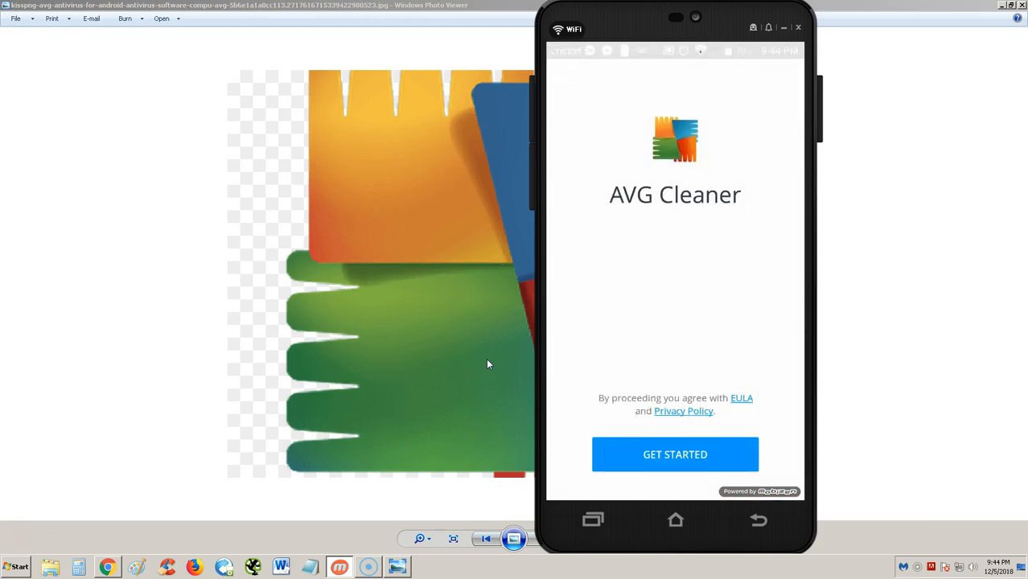
left_click(674, 453)
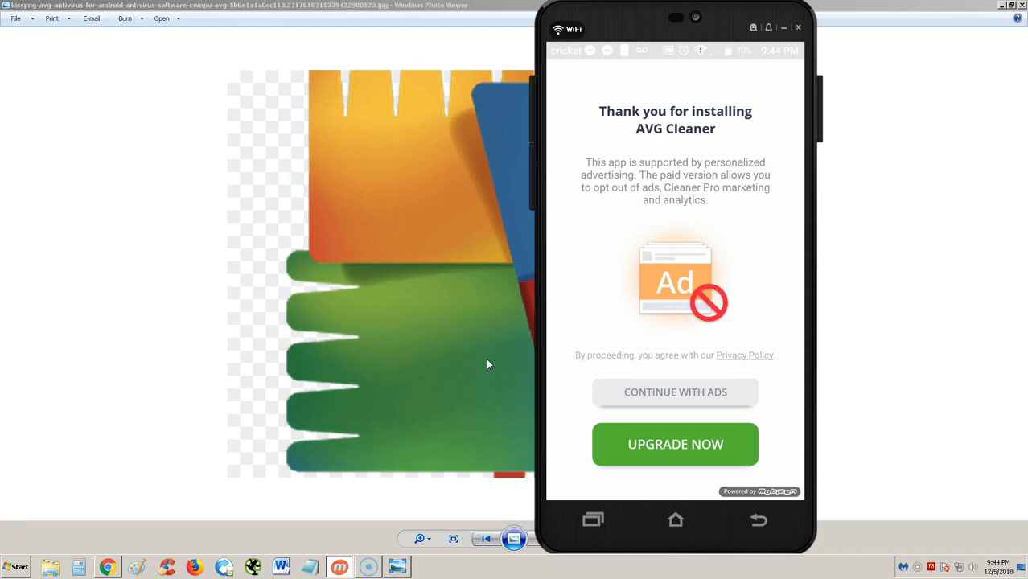
left_click(675, 393)
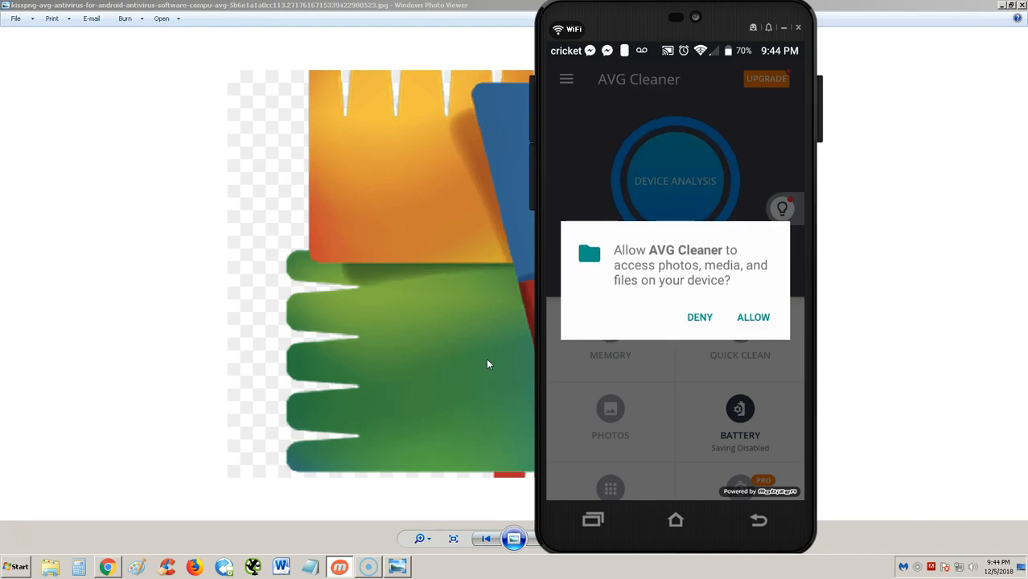
left_click(752, 317)
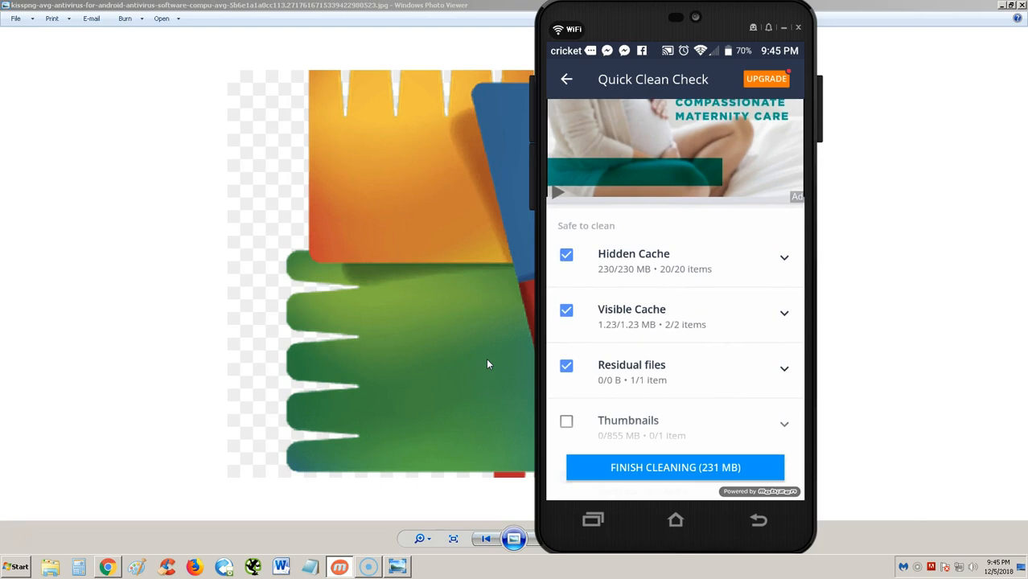
- Review the Downloads list in the 1.06 GB cleanup selection and return to the top
scroll("down", 3)
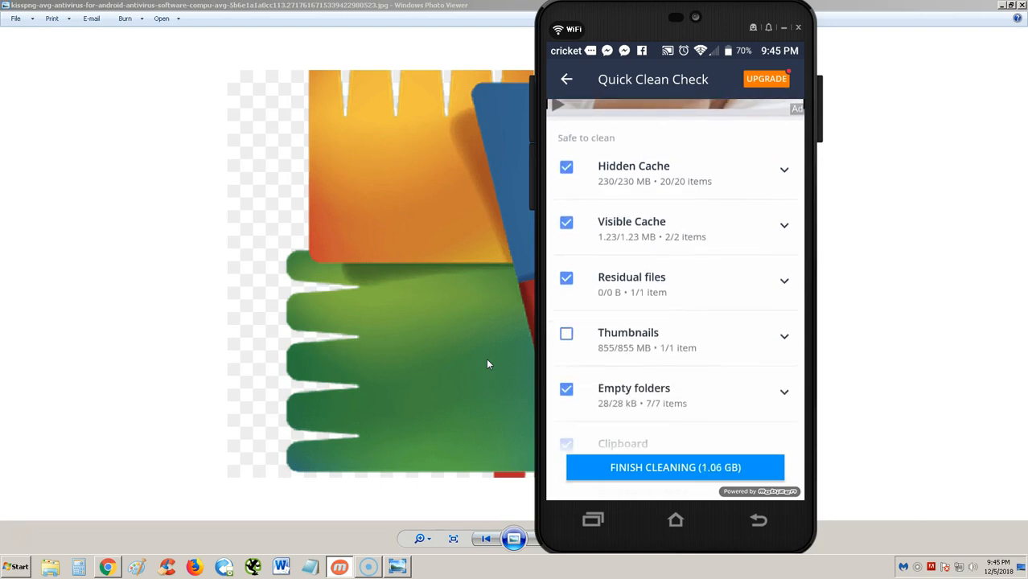
scroll("down", 3)
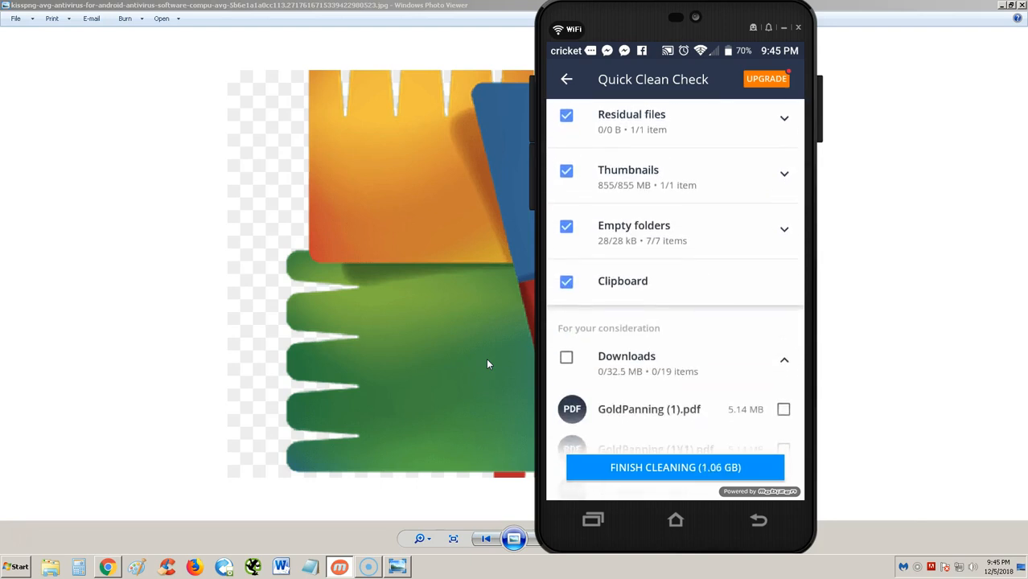
scroll("down", 3)
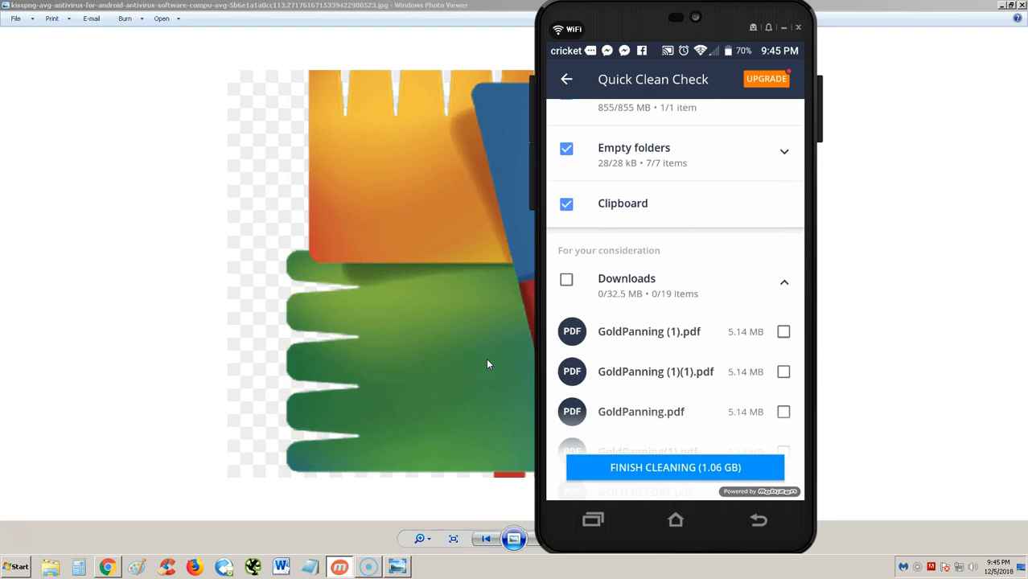
scroll("down", 3)
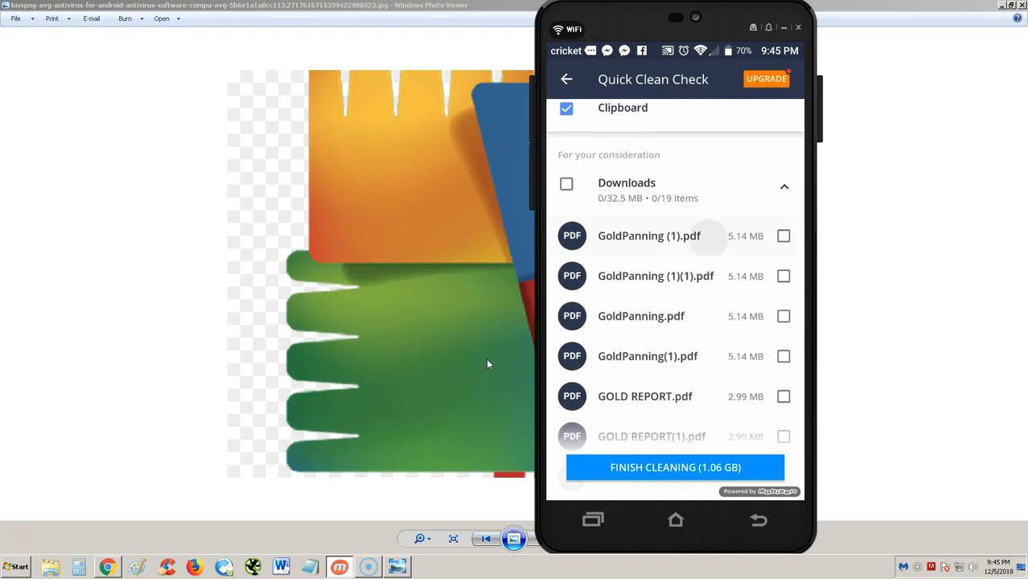
scroll("down", 3)
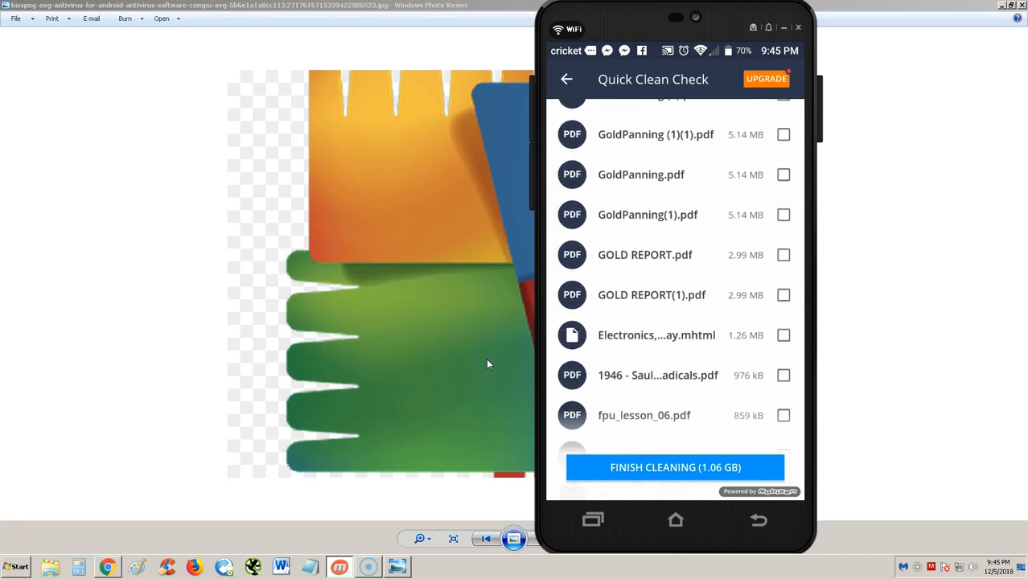
scroll("down", 3)
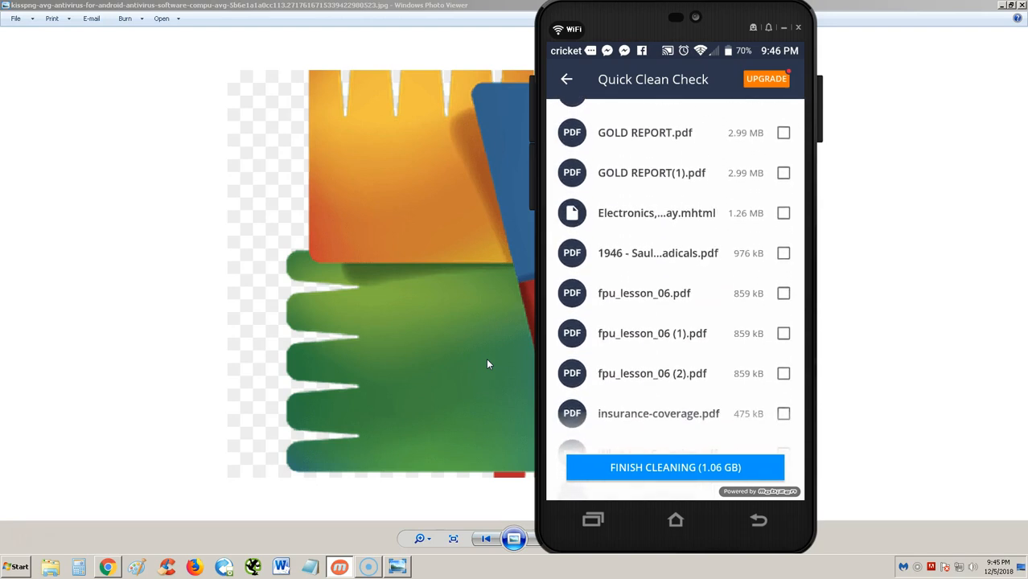
scroll("up", 3)
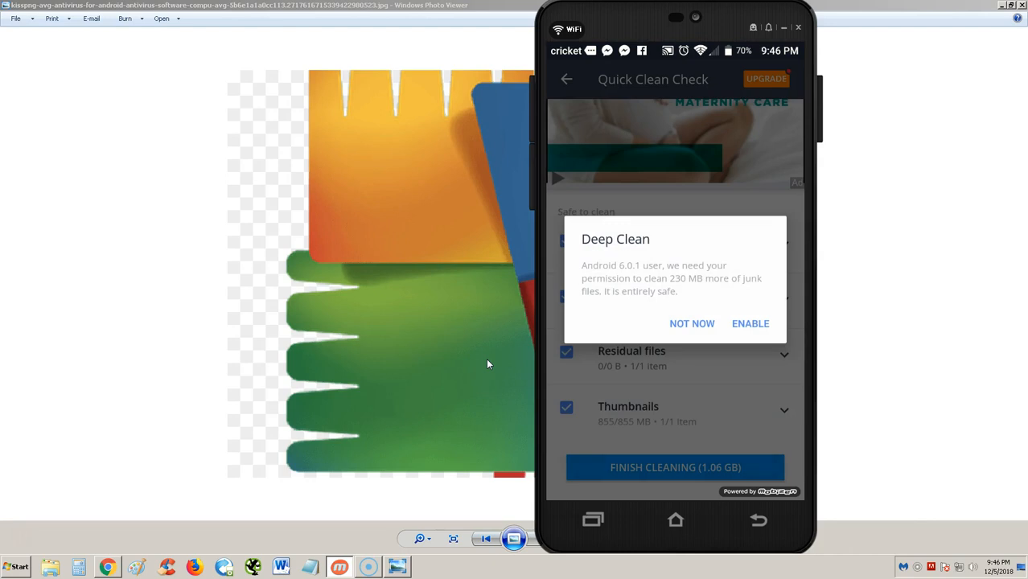
- Grant deep clean access by switching on AVG Cleaner's accessibility service and confirming
left_click(691, 324)
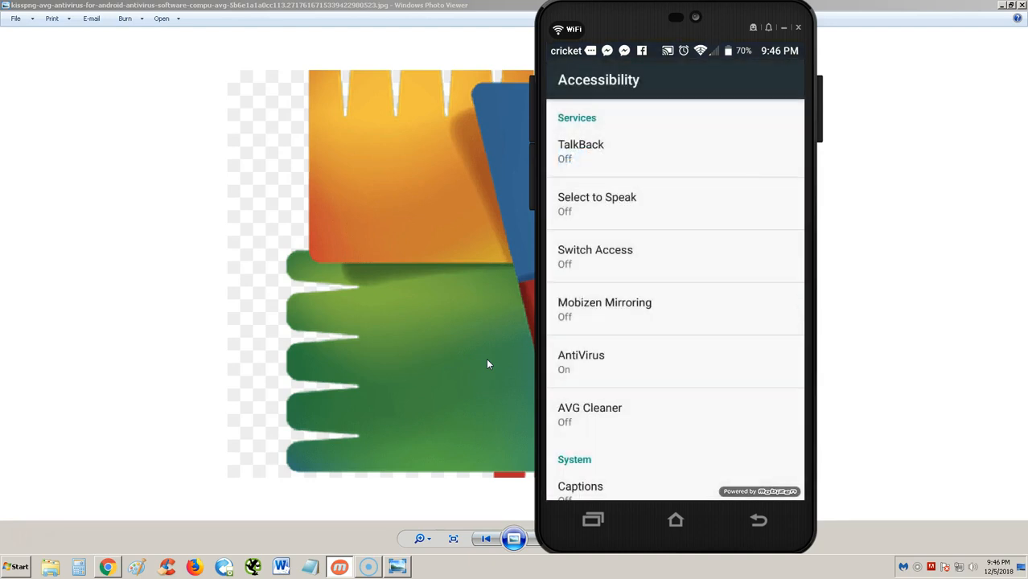
scroll("down", 3)
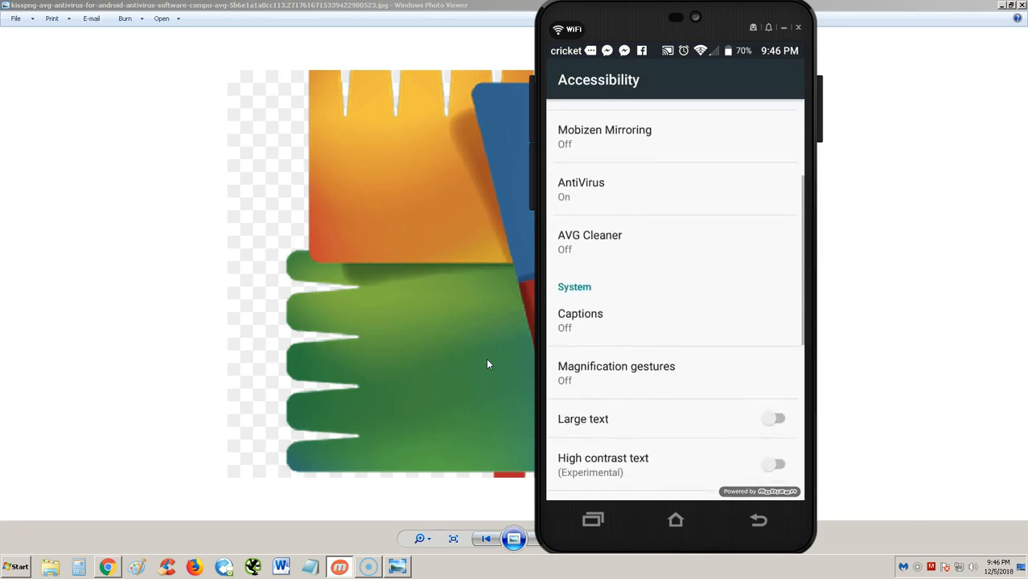
scroll("down", 3)
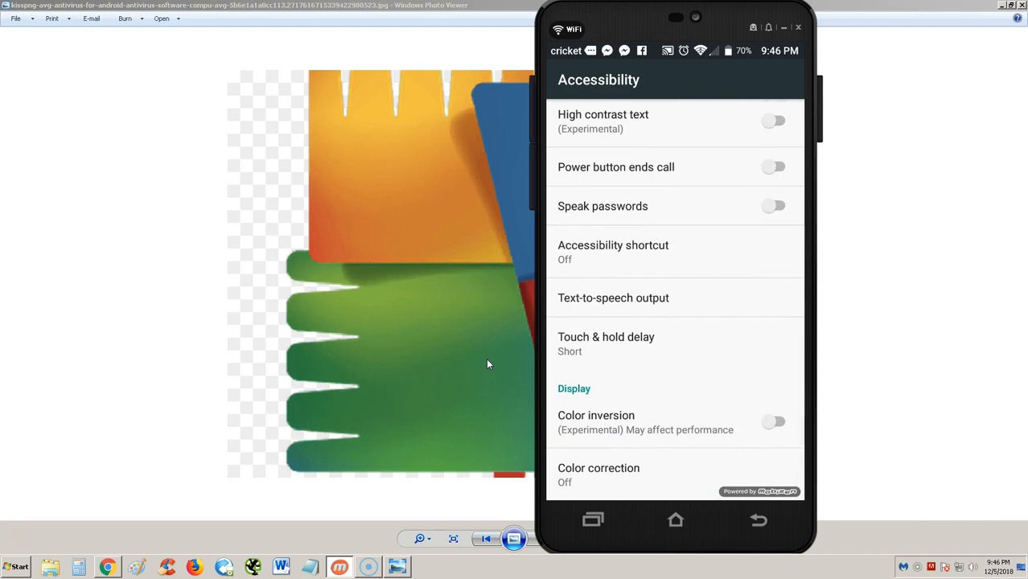
scroll("up", 3)
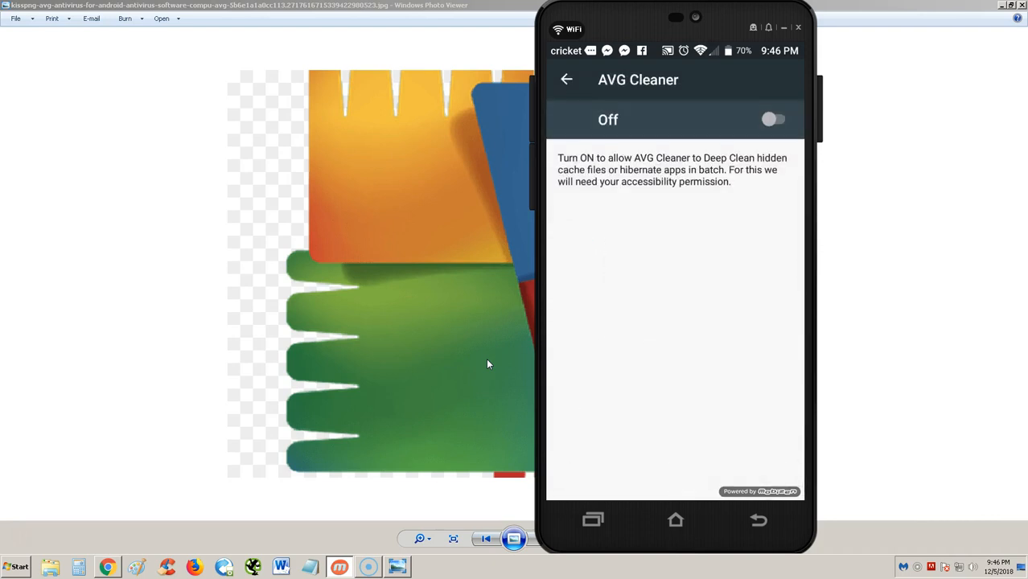
left_click(772, 119)
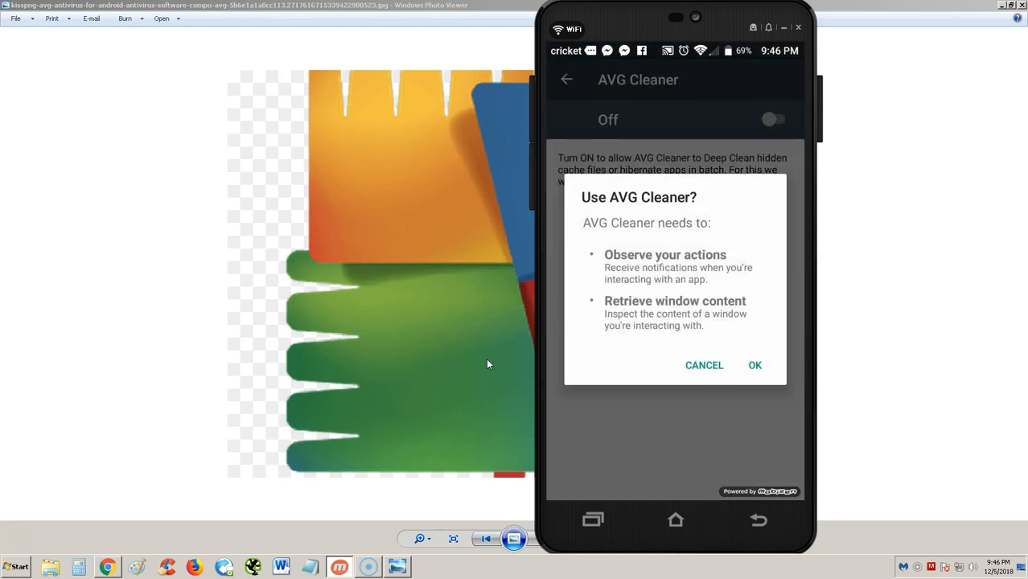
left_click(754, 365)
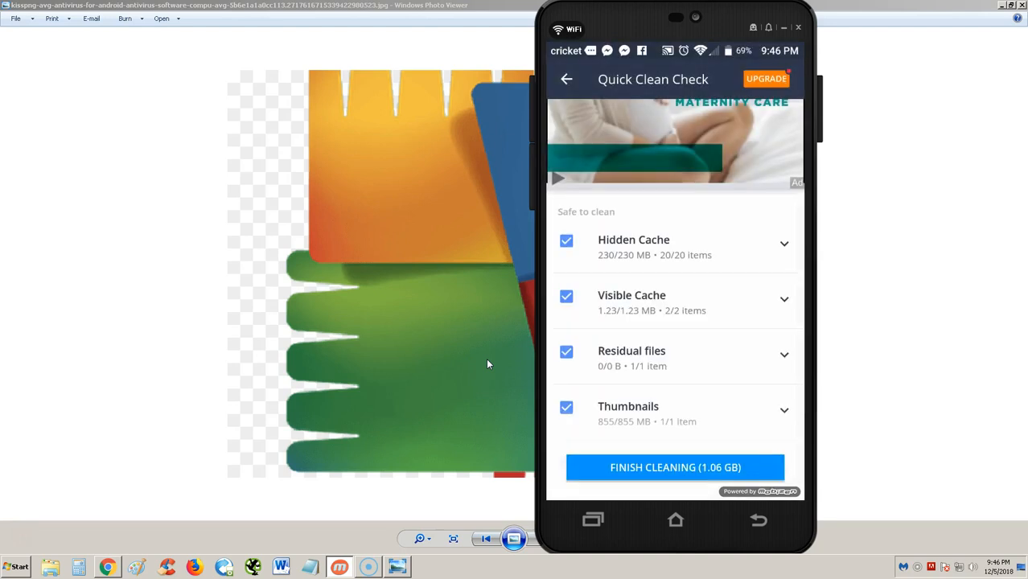
- Clean the selected 1.06 GB of junk and move on to the space-saving tips
left_click(674, 468)
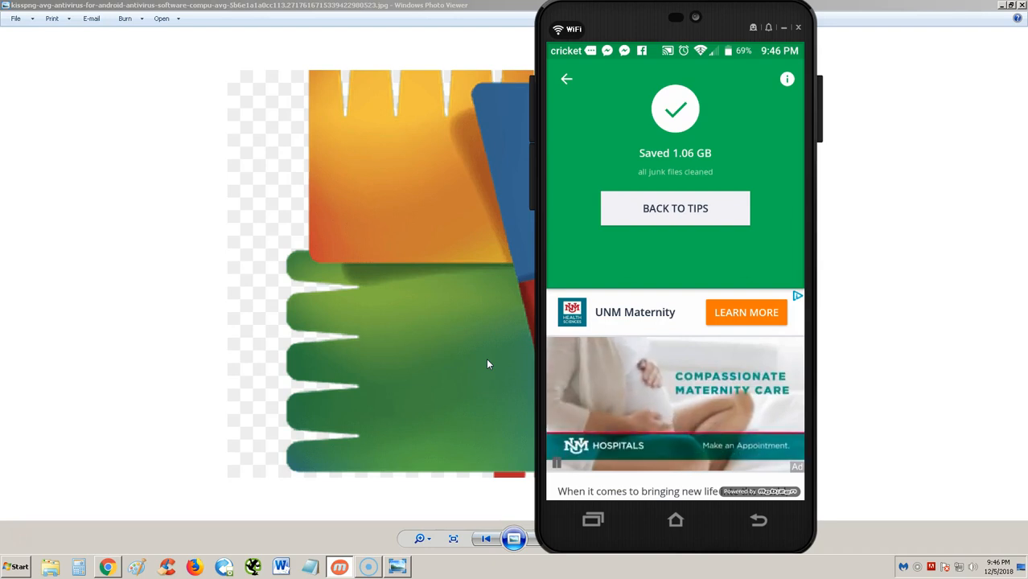
left_click(674, 208)
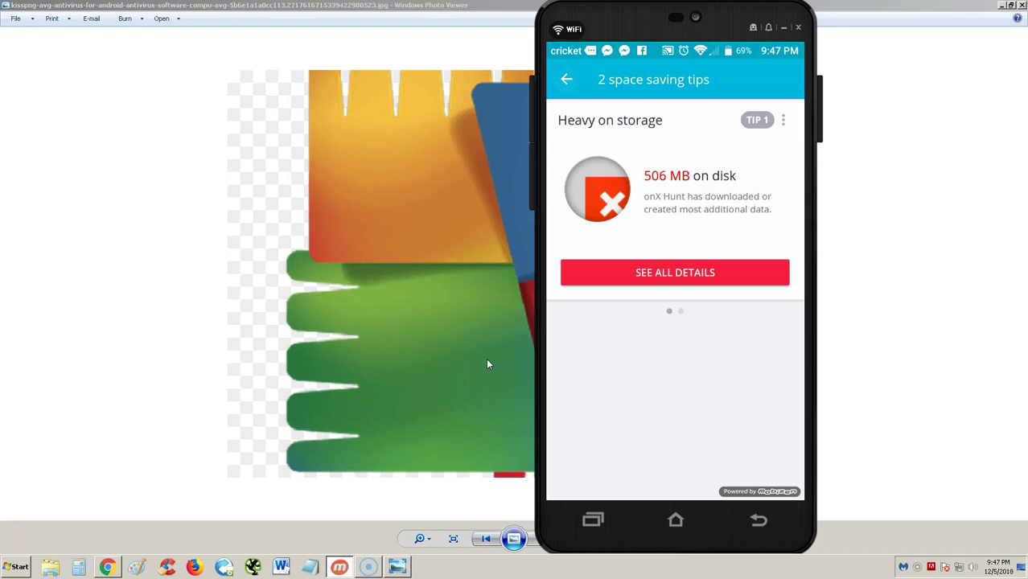
left_click(566, 79)
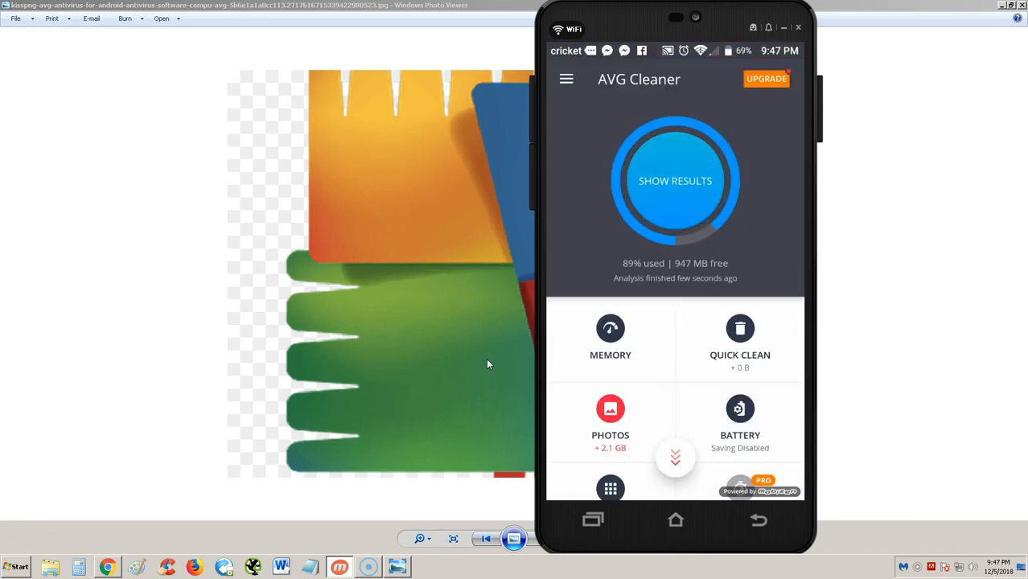
scroll("up", 3)
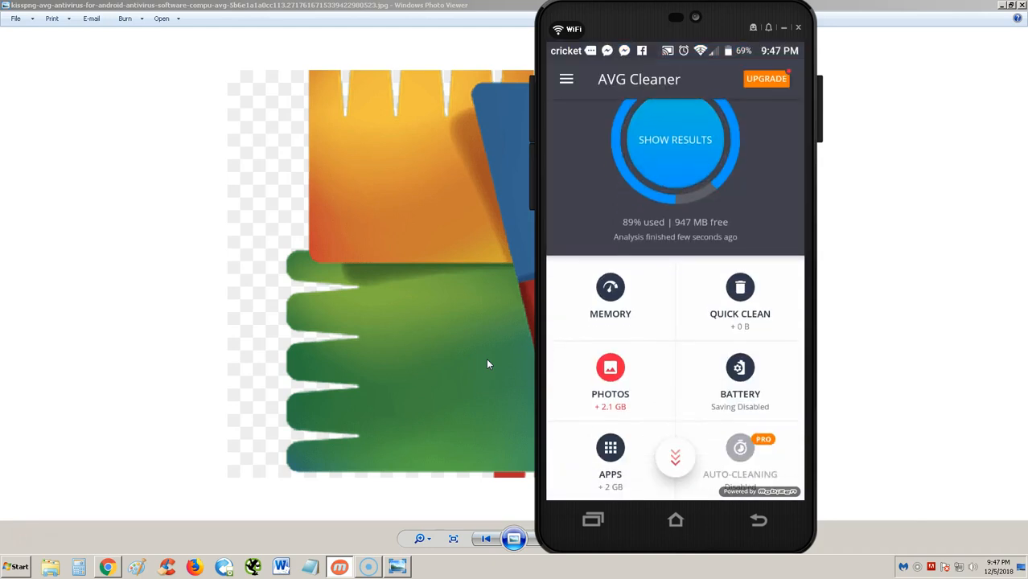
scroll("down", 3)
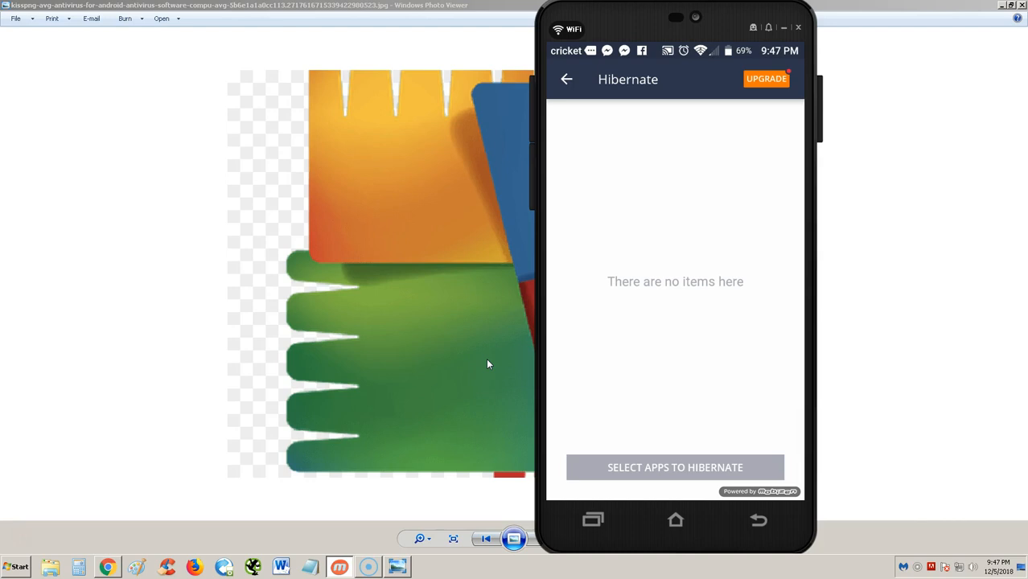
left_click(566, 79)
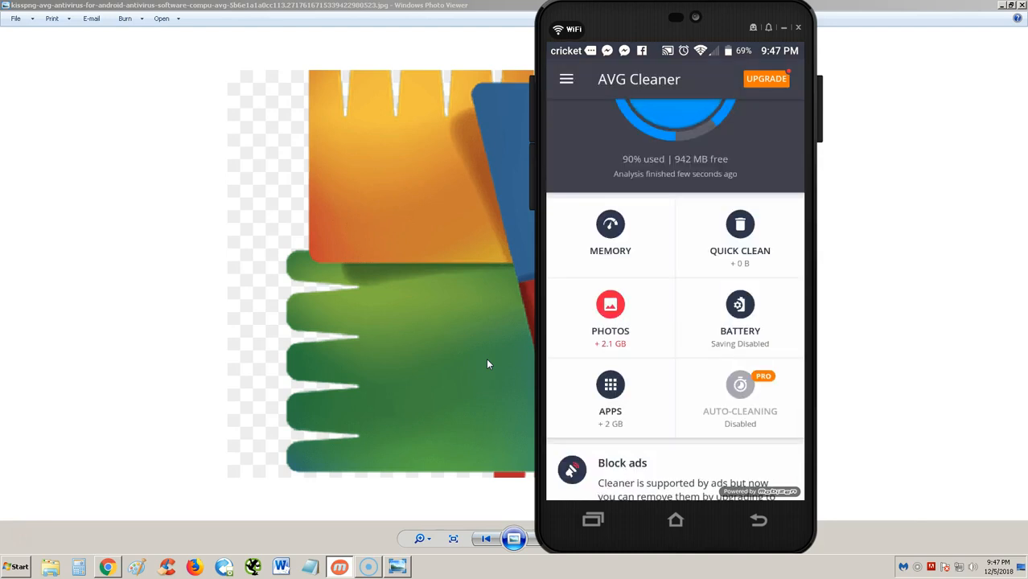
- Open Storage under Settings' Device section, showing 14.88 GB used of 16.00 GB
scroll("up", 3)
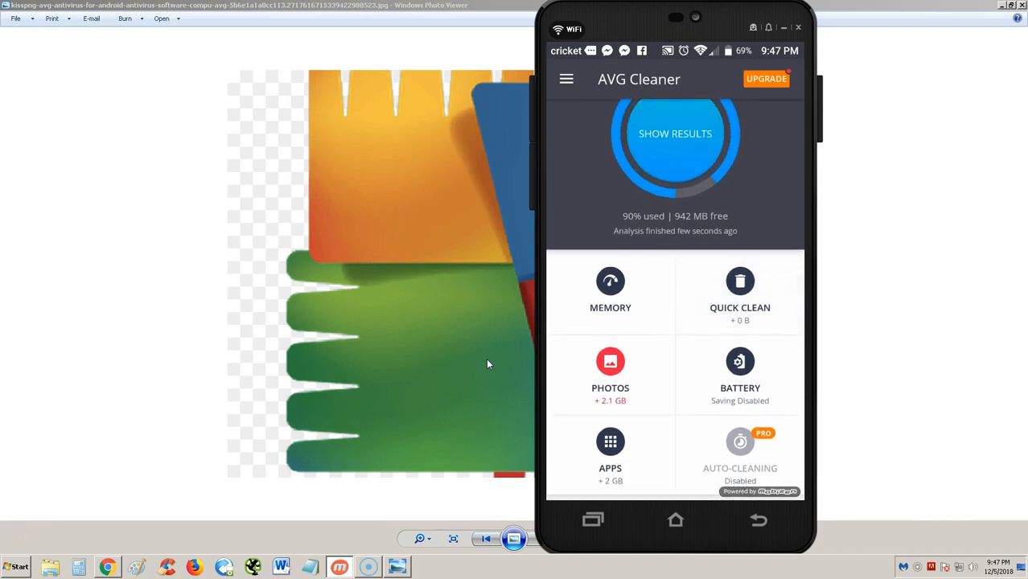
scroll("down", 3)
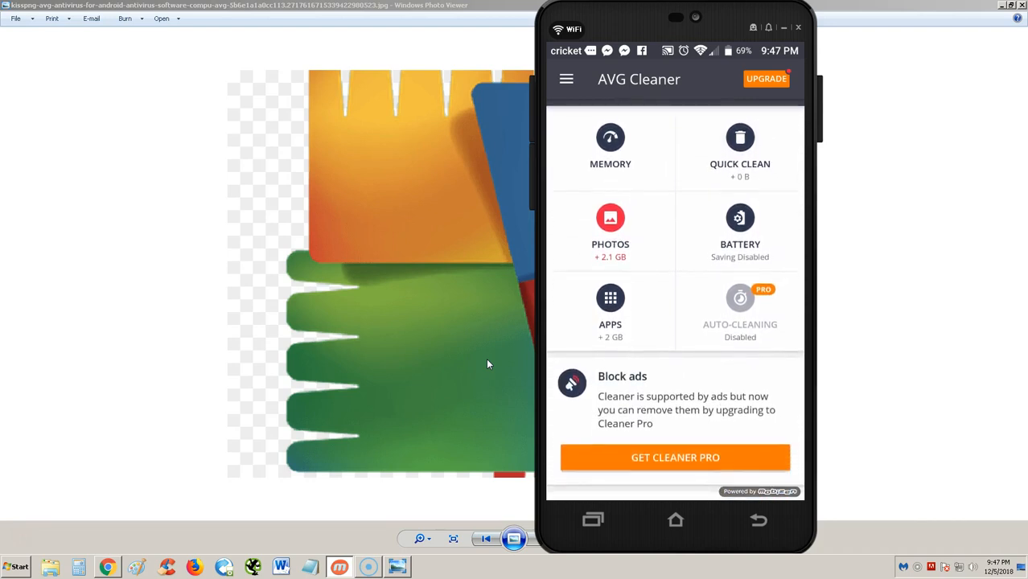
mouse_move(87, 490)
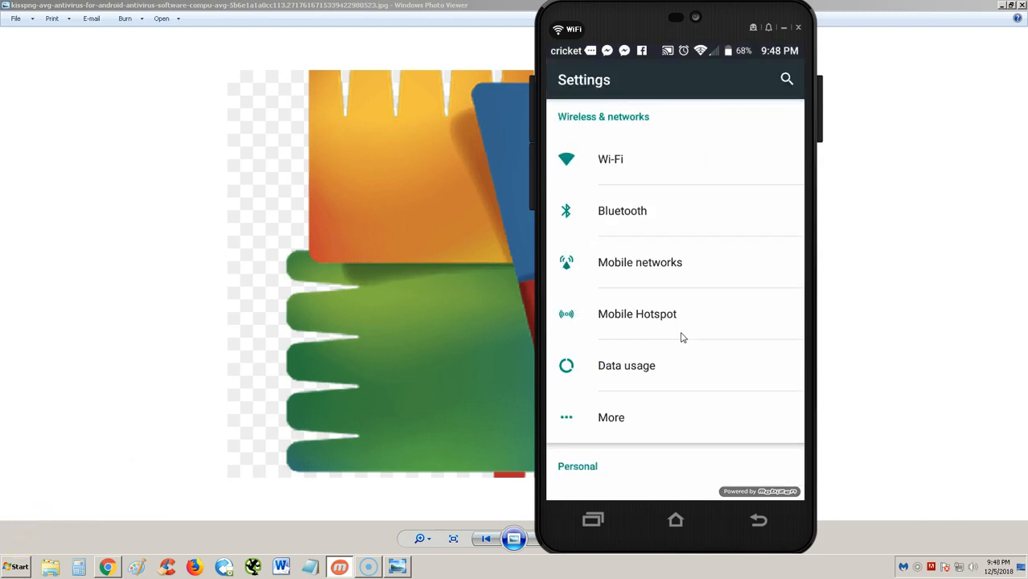
scroll("down", 3)
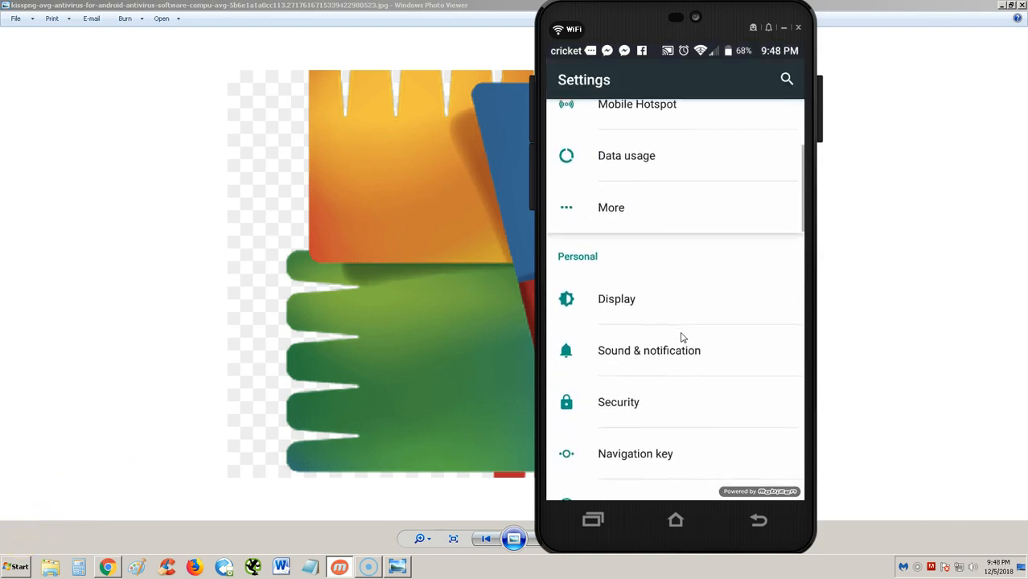
scroll("down", 3)
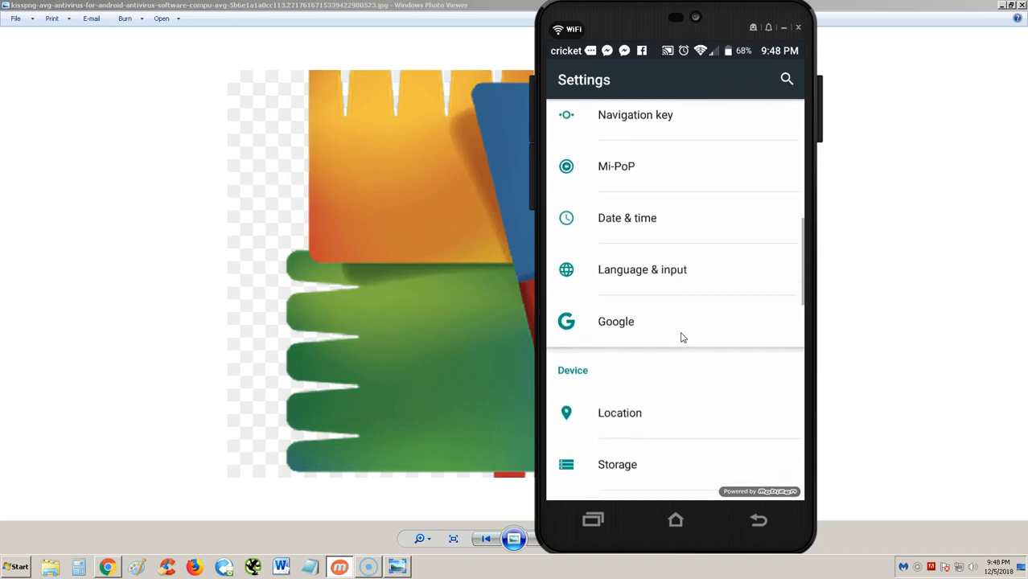
left_click(617, 464)
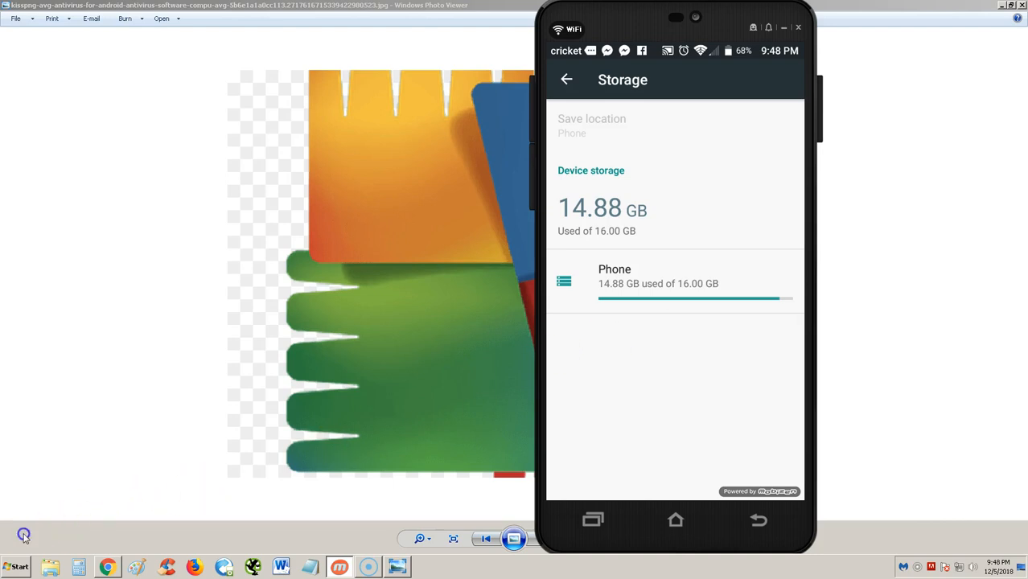
- View AVG Cleaner's Battery intro, decline the Pro offer, check battery status, and return
left_click(567, 78)
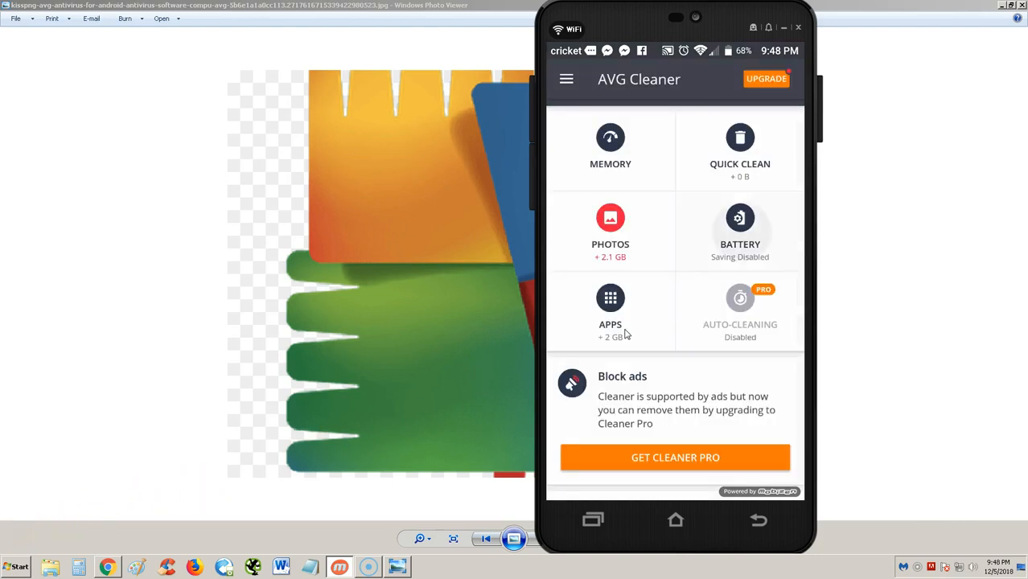
left_click(739, 229)
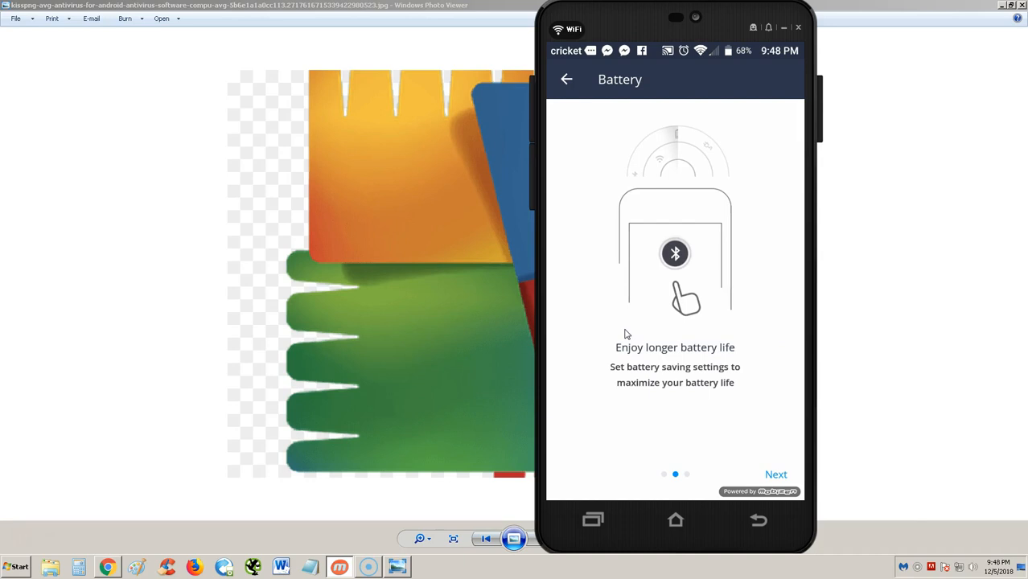
left_click(775, 474)
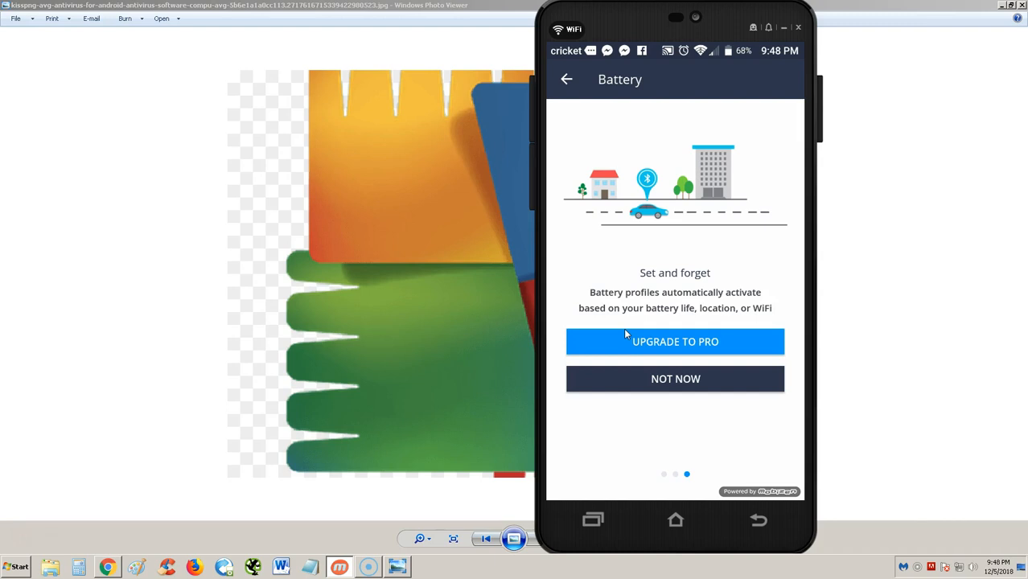
left_click(675, 379)
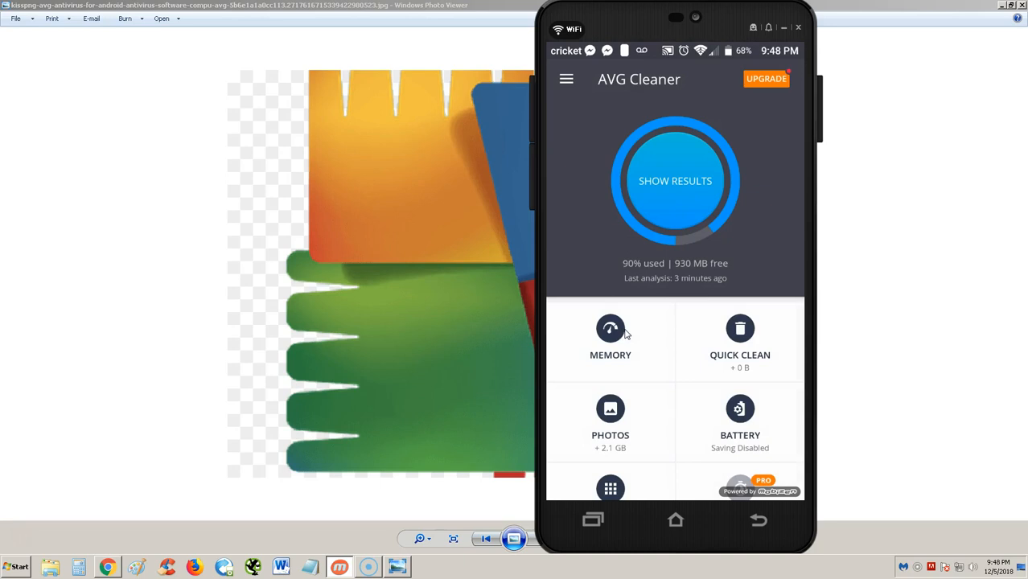
left_click(739, 418)
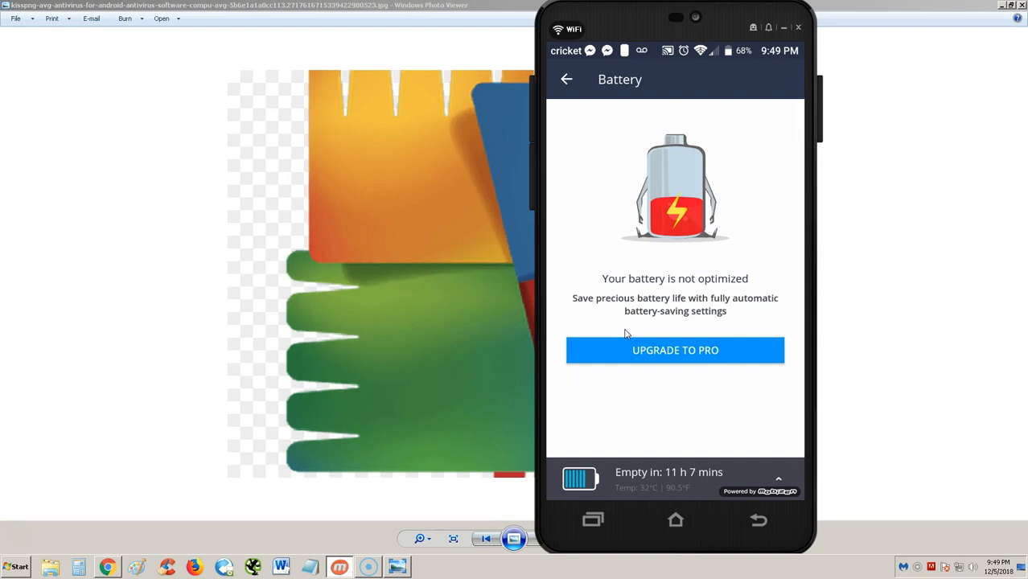
left_click(566, 78)
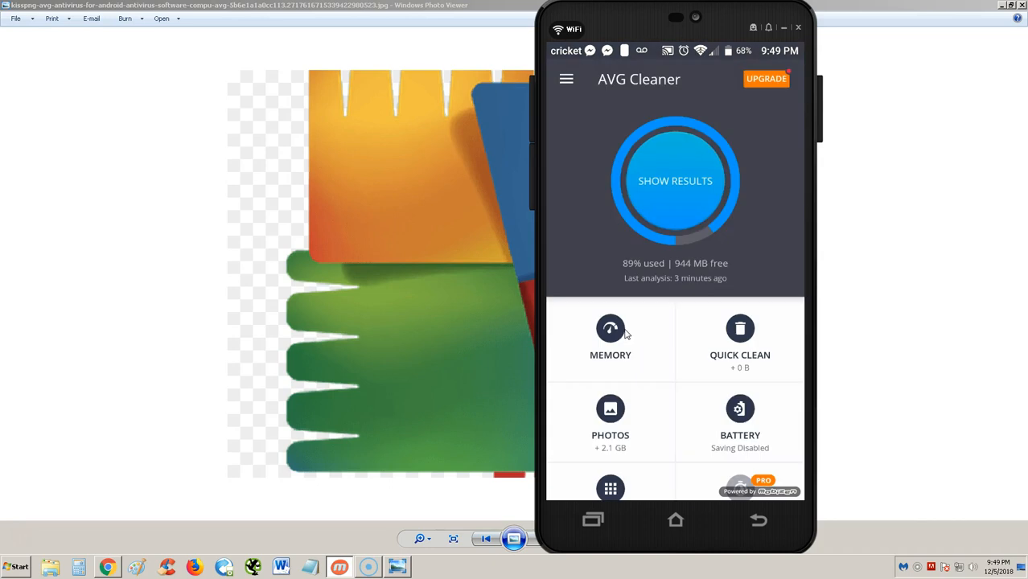
scroll("down", 3)
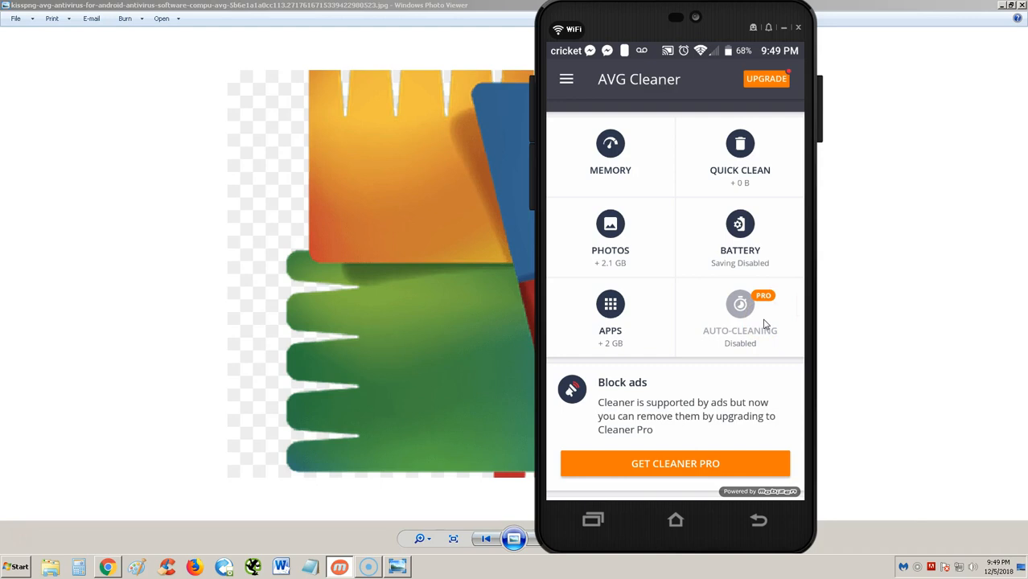
scroll("down", 3)
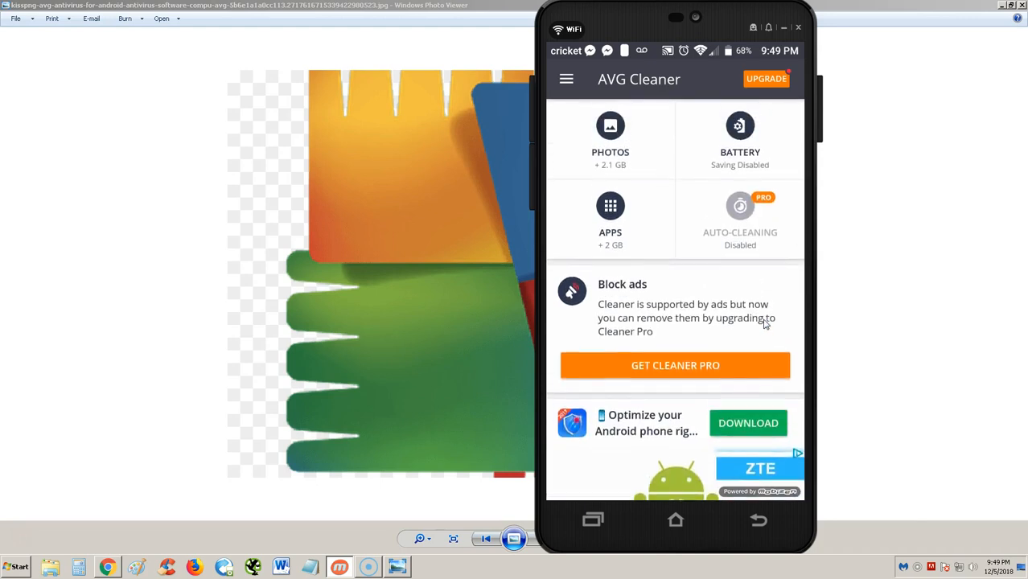
scroll("down", 3)
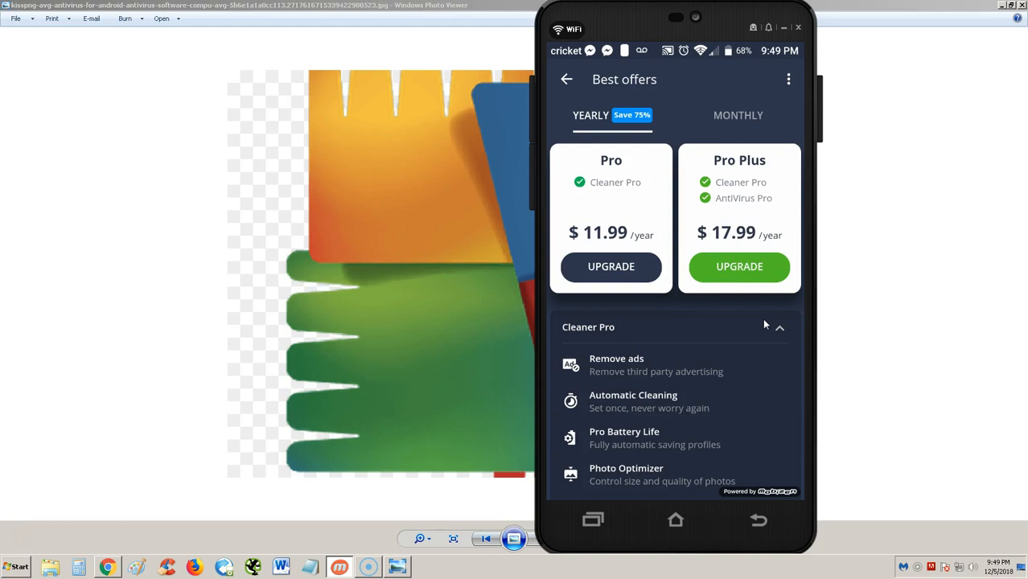
- Browse the Pro ($11.99/year) and Pro Plus ($17.99/year) offers and feature list
scroll("down", 3)
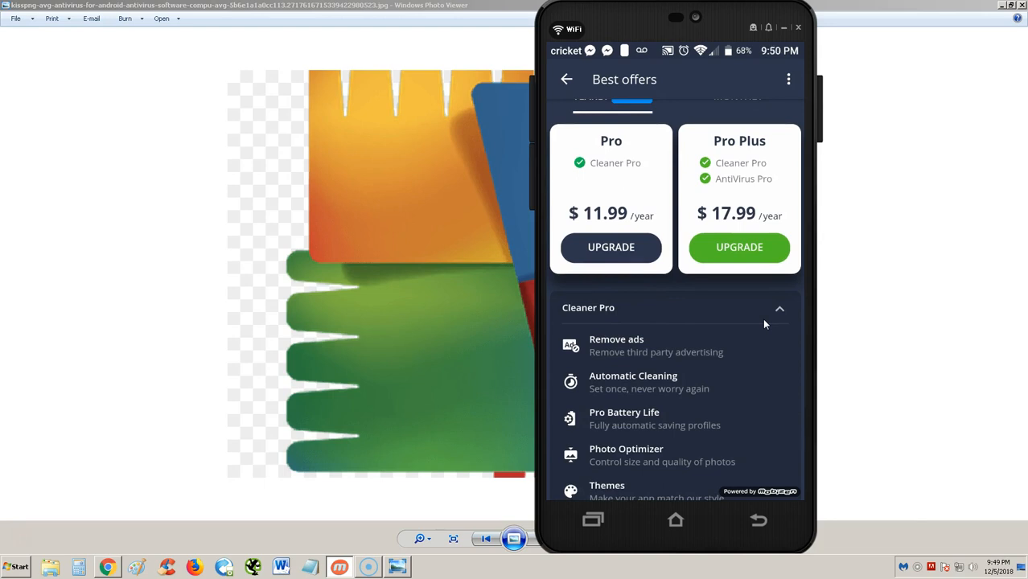
scroll("up", 3)
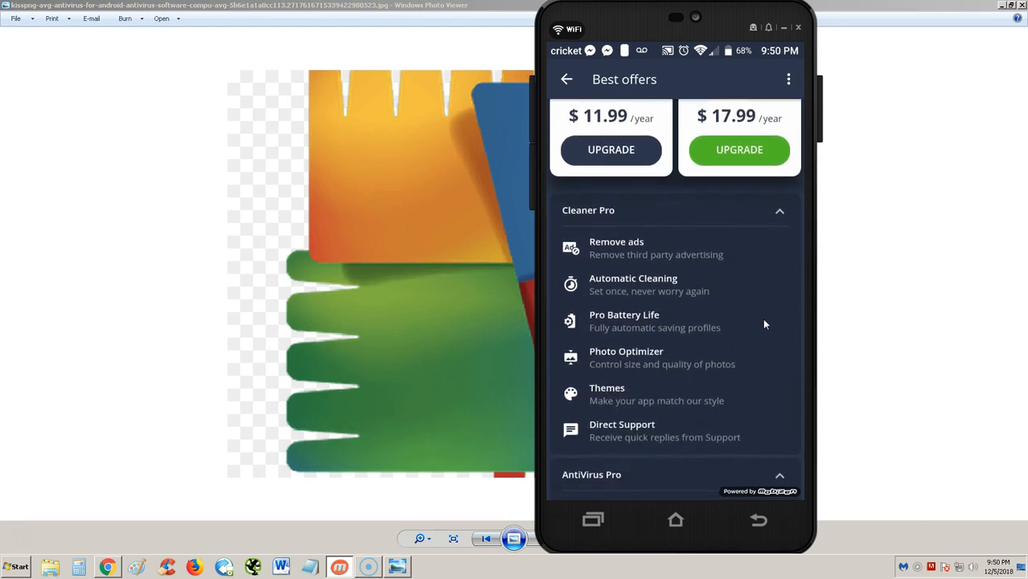
scroll("up", 3)
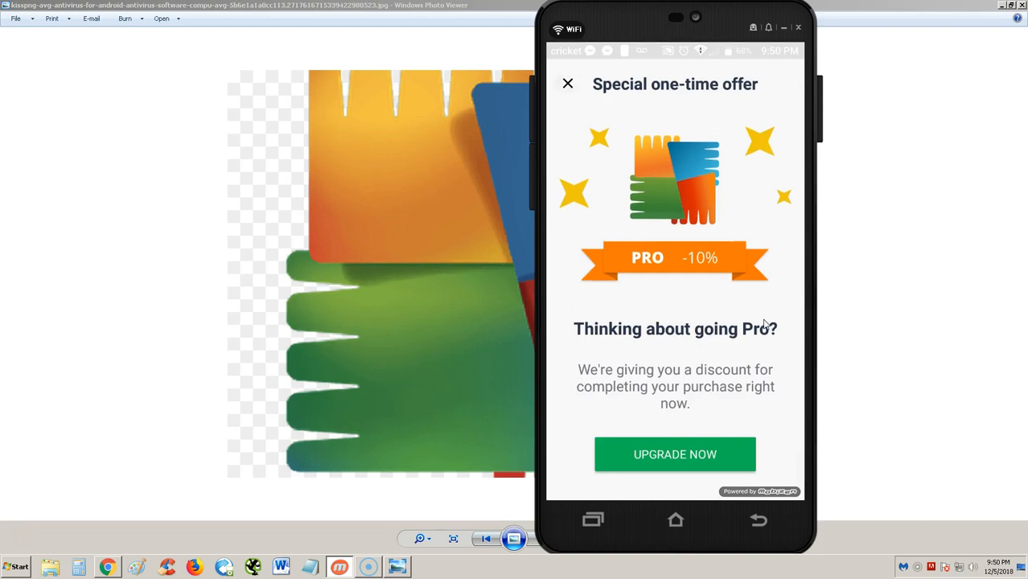
left_click(567, 83)
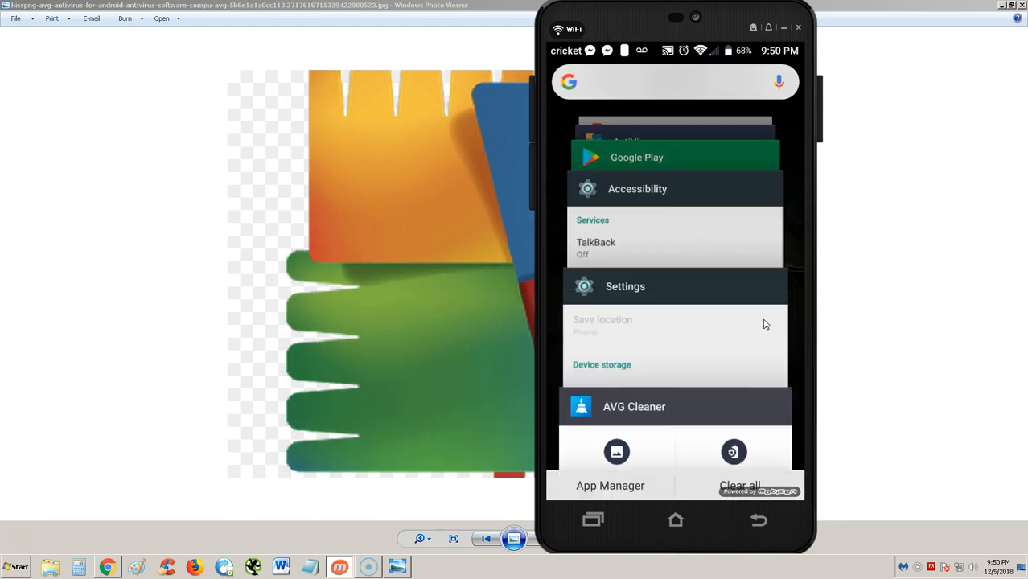
- Switch to AVG Cleaner's Google Play listing and give it a four-star 'Liked it' rating
left_click(674, 157)
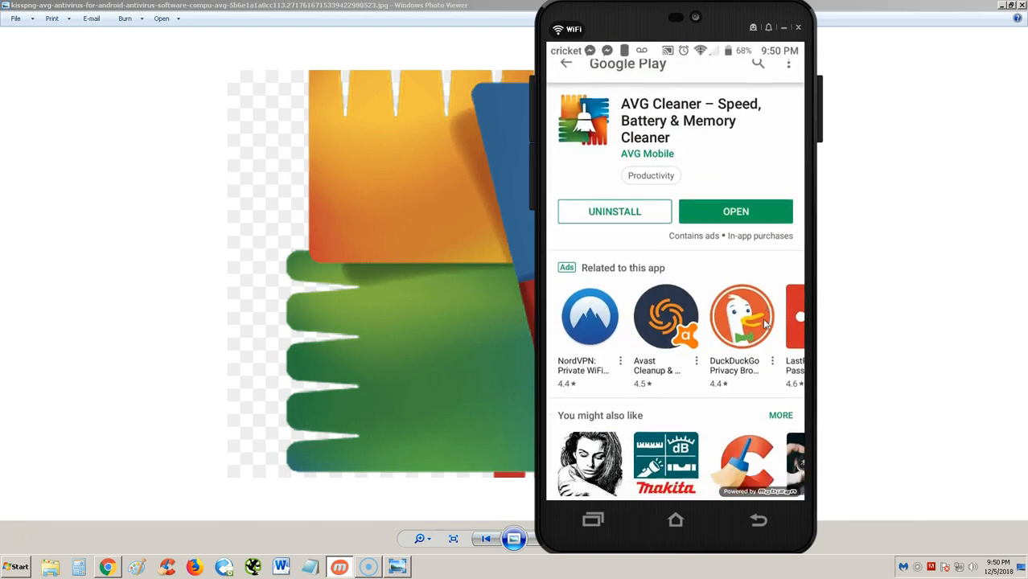
scroll("down", 3)
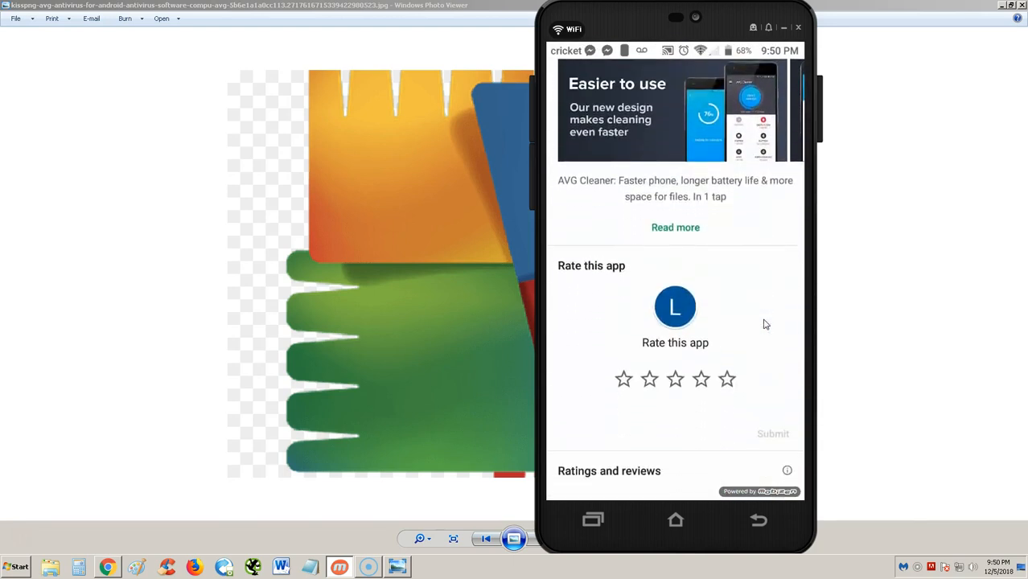
left_click(700, 379)
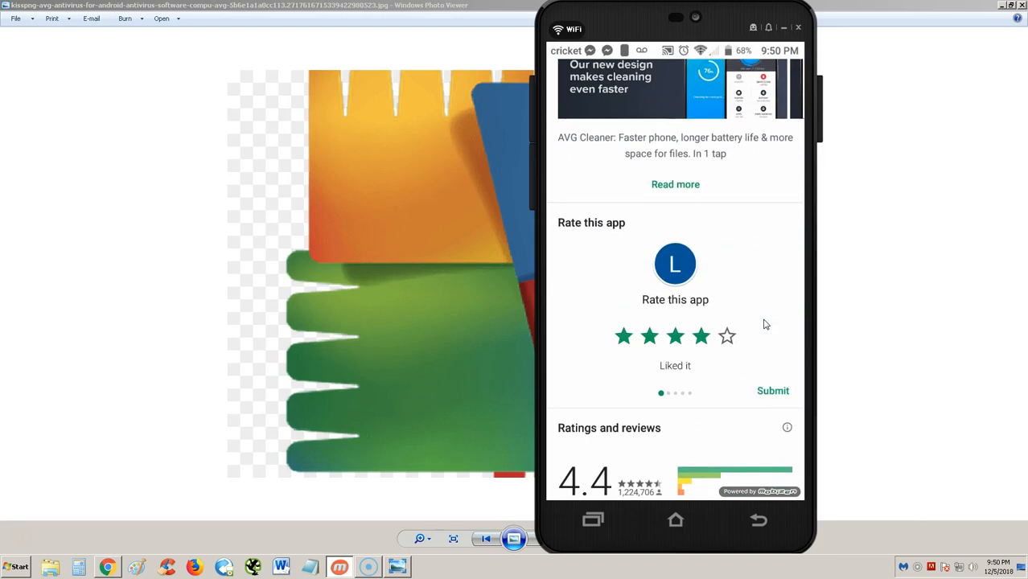